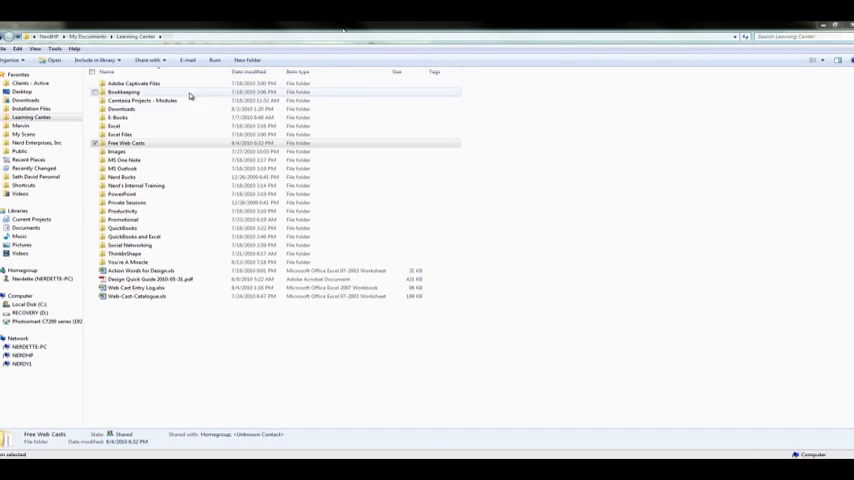
# Open the Free Web Casts folder from the Learning Center file list.
pyautogui.doubleClick(128, 144)
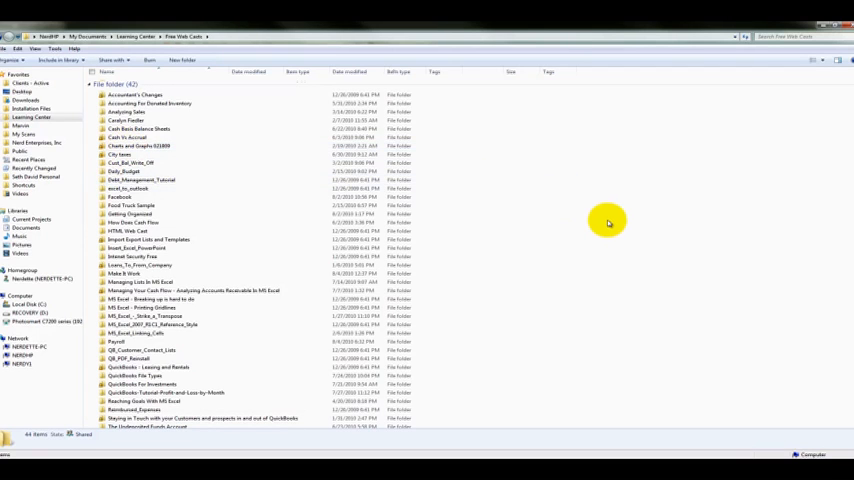
pyautogui.scroll(-3)
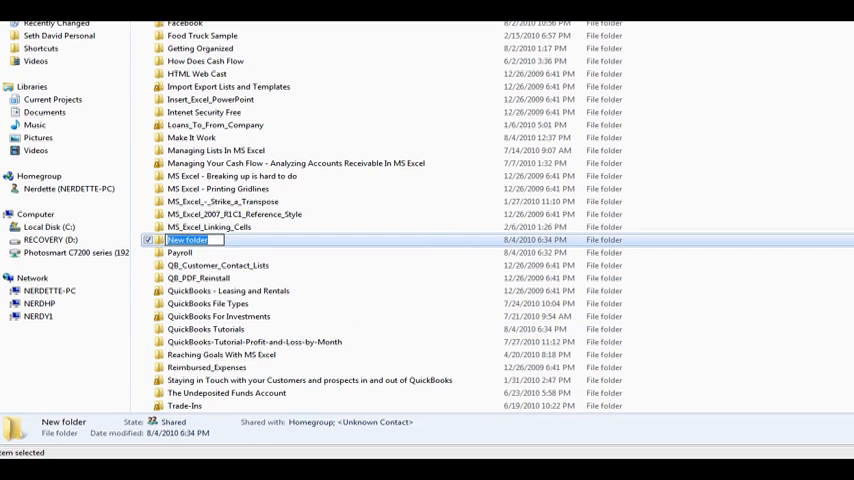
# Create category folders named MS Excel Tutorials and Social Media Tutorials in Free Web Casts.
pyautogui.write('MS Excel Tutorials')
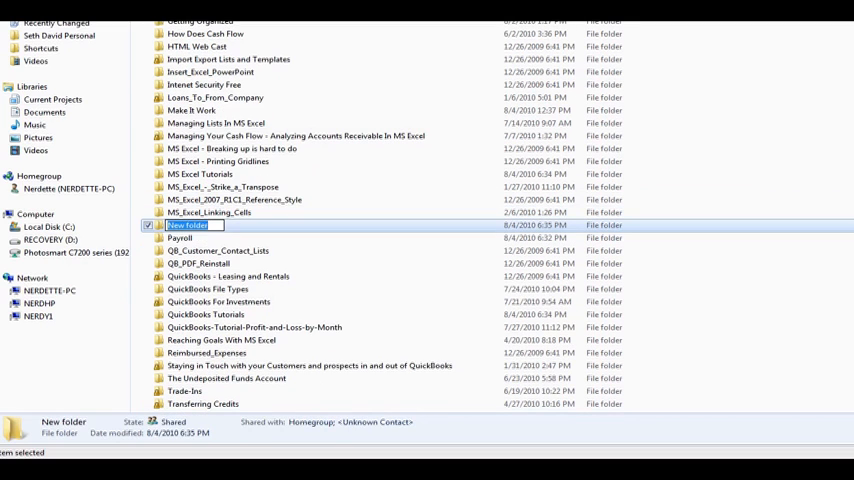
pyautogui.write('Social Media')
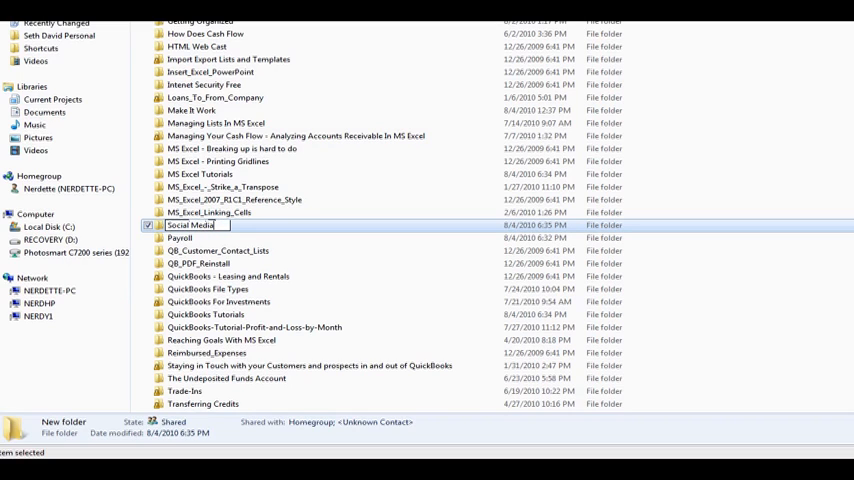
pyautogui.write('Tutorials')
pyautogui.write('Web Desin')
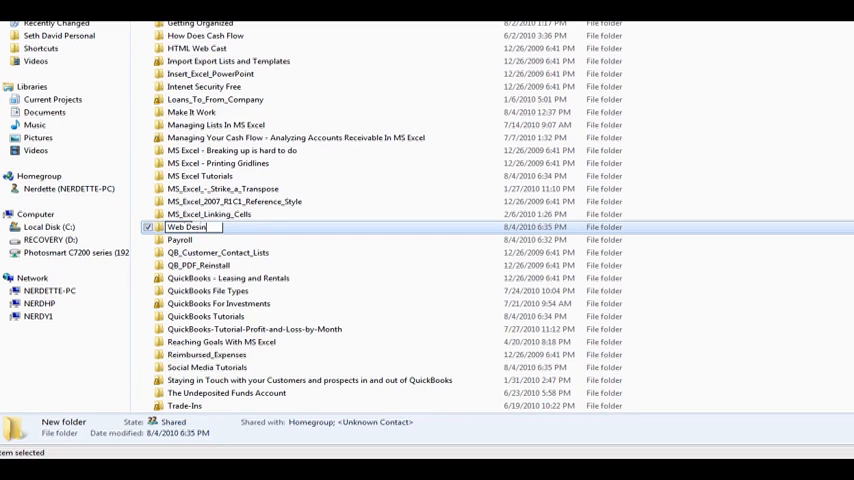
pyautogui.press('Backspace')
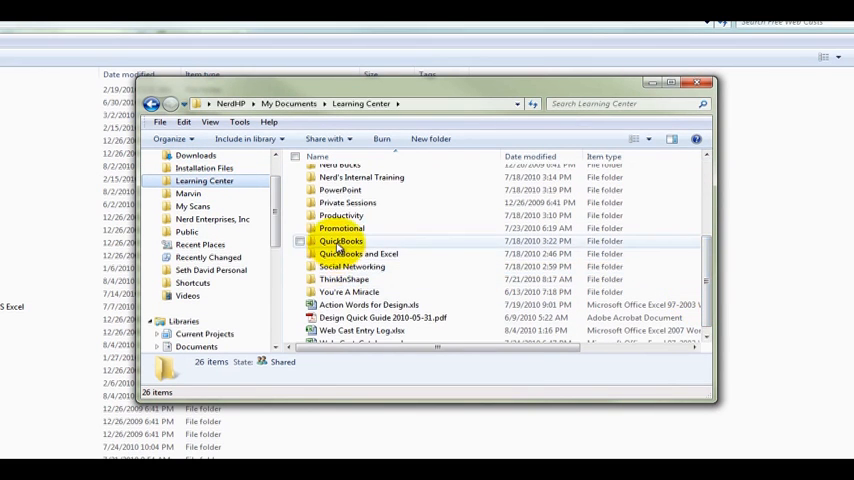
# Open the QuickBooks folder in Learning Center to sort tutorial folders into categories.
pyautogui.doubleClick(340, 240)
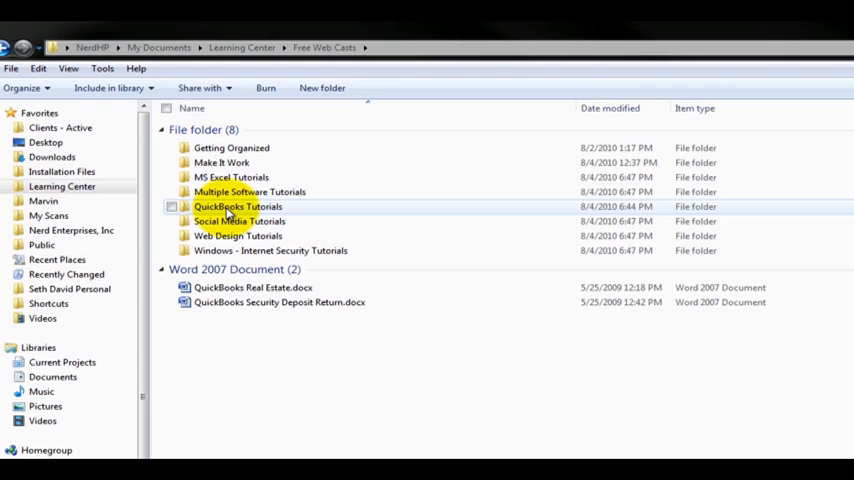
pyautogui.click(248, 192)
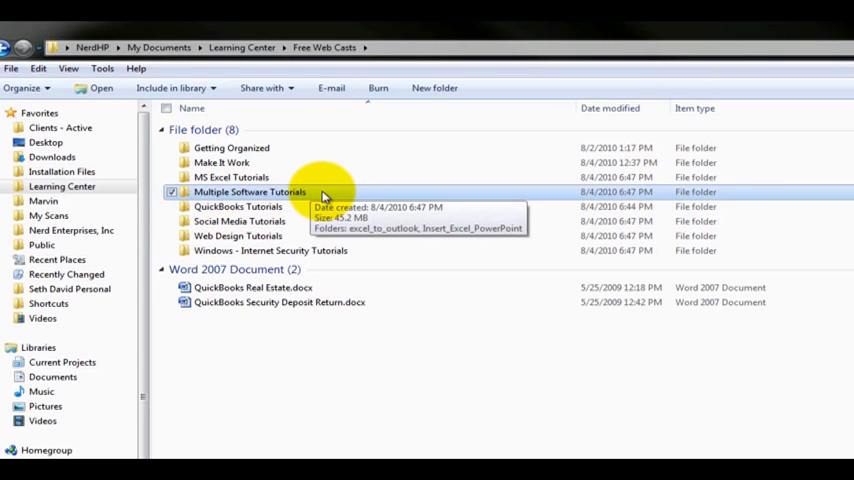
pyautogui.moveTo(248, 192)
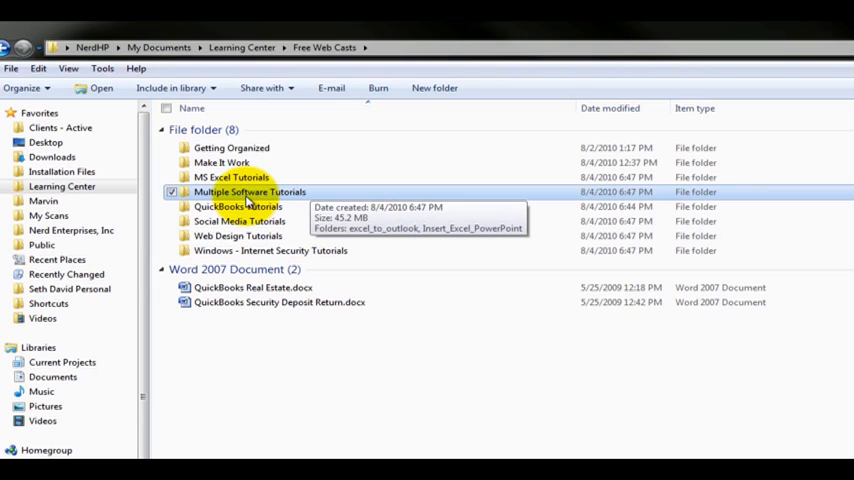
pyautogui.doubleClick(250, 192)
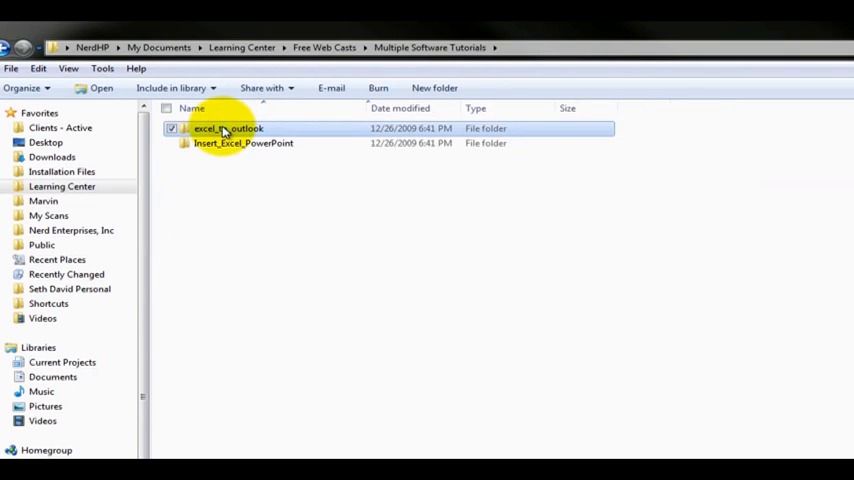
pyautogui.click(242, 144)
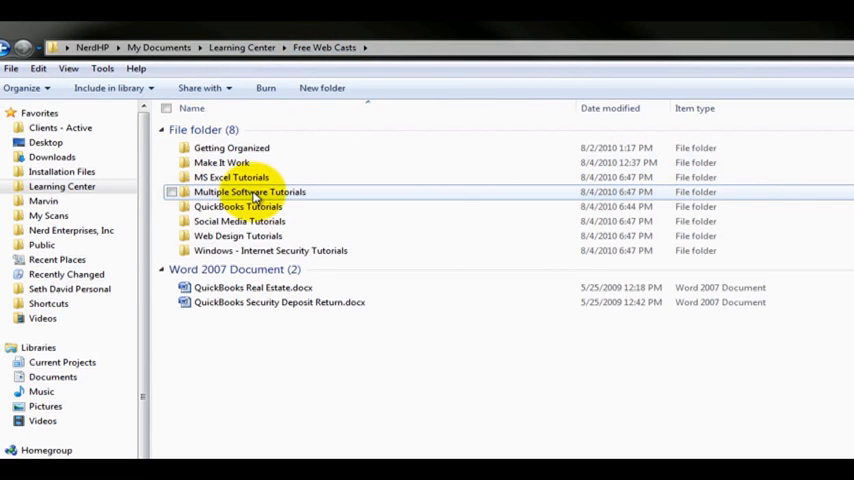
pyautogui.moveTo(248, 192)
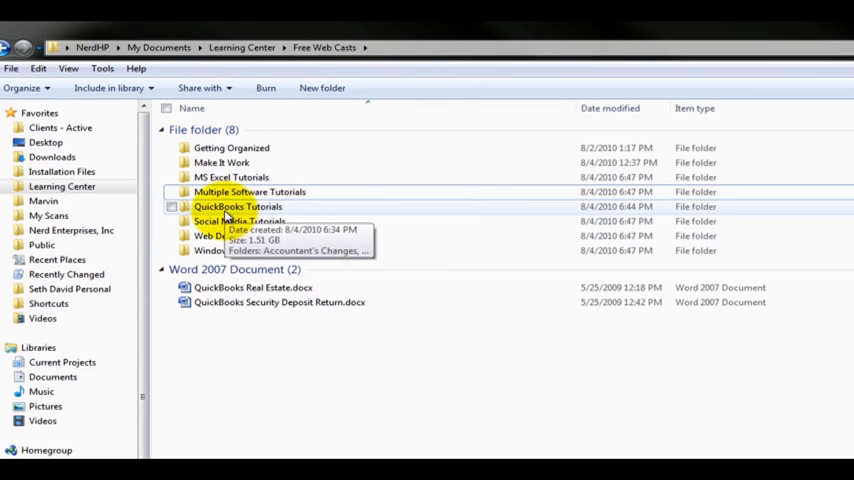
# Open QuickBooks Tutorials, then the QuickBooks For Investments project folder inside it.
pyautogui.doubleClick(232, 206)
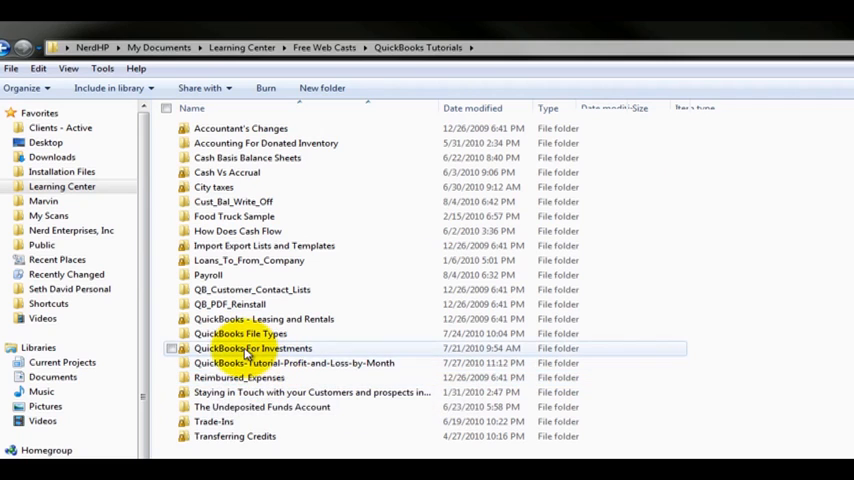
pyautogui.doubleClick(252, 348)
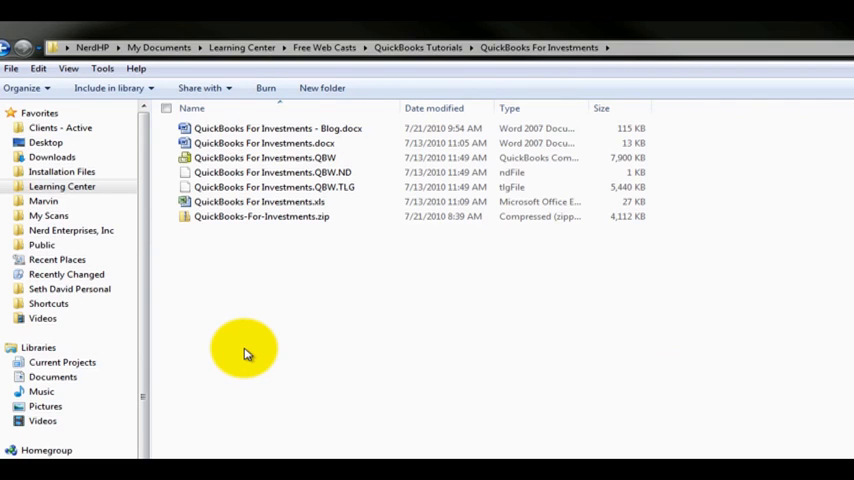
pyautogui.moveTo(258, 344)
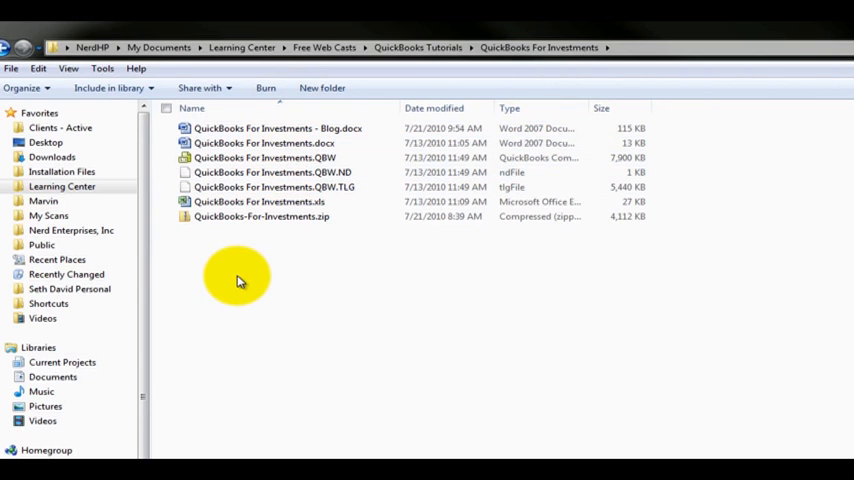
# Group the project files by Type so zip, Excel, QuickBooks and Word files get headings.
pyautogui.rightClick(238, 280)
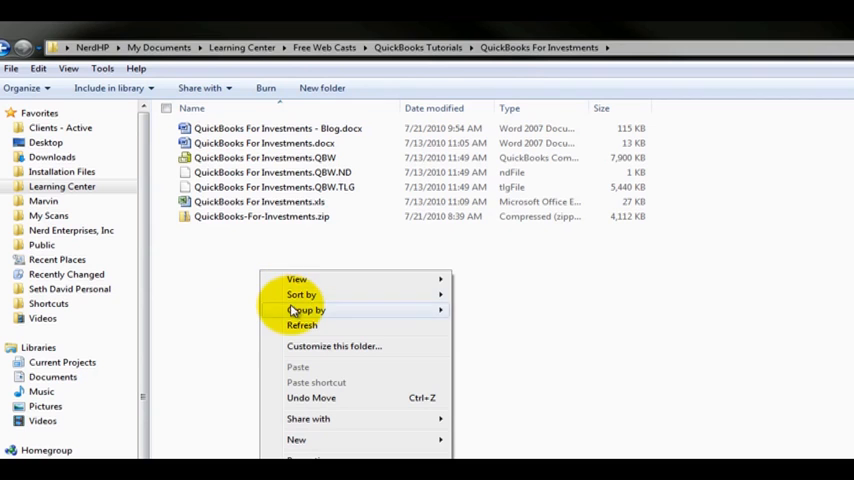
pyautogui.moveTo(306, 308)
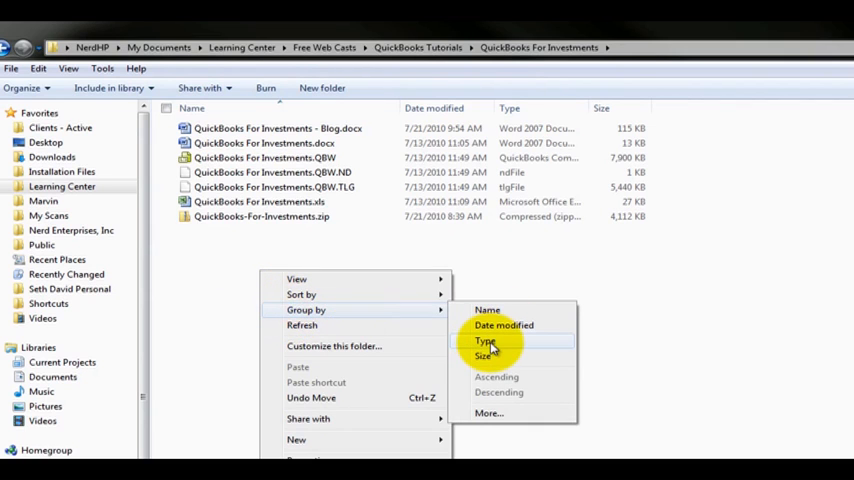
pyautogui.click(484, 340)
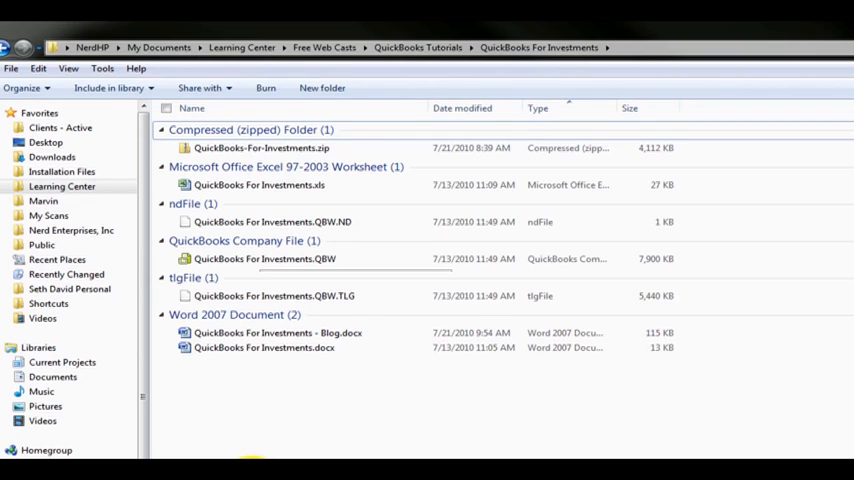
pyautogui.click(276, 332)
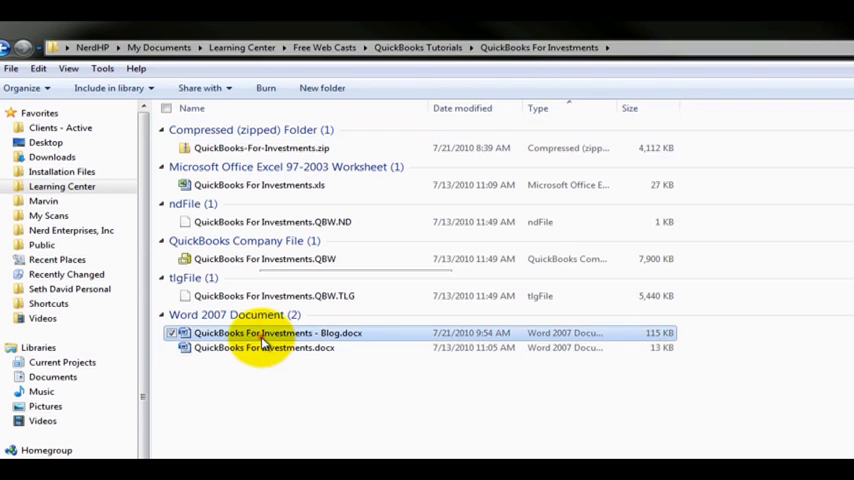
pyautogui.click(264, 258)
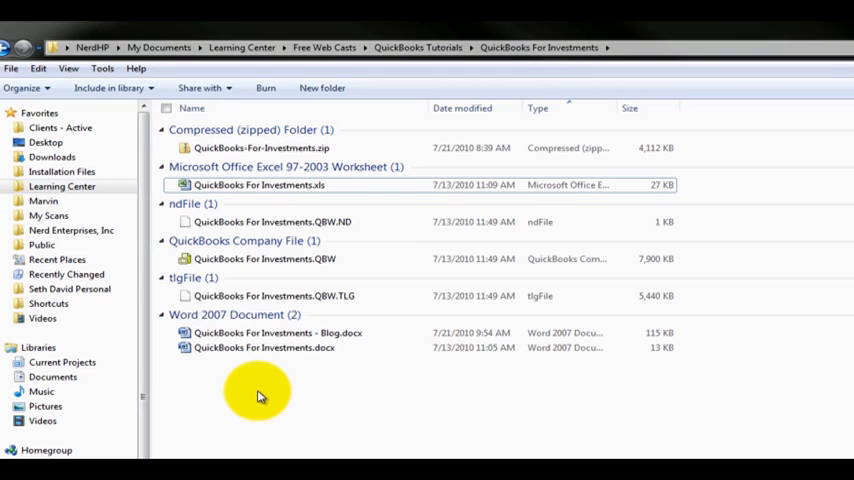
pyautogui.rightClick(258, 396)
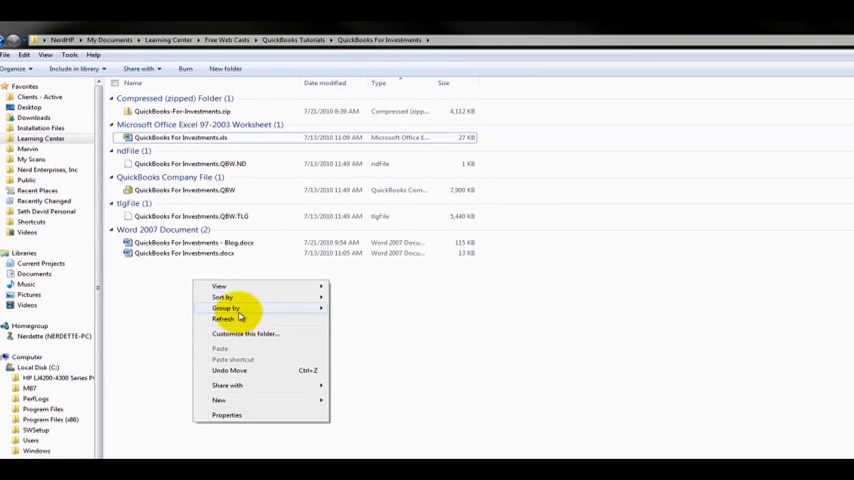
pyautogui.click(224, 308)
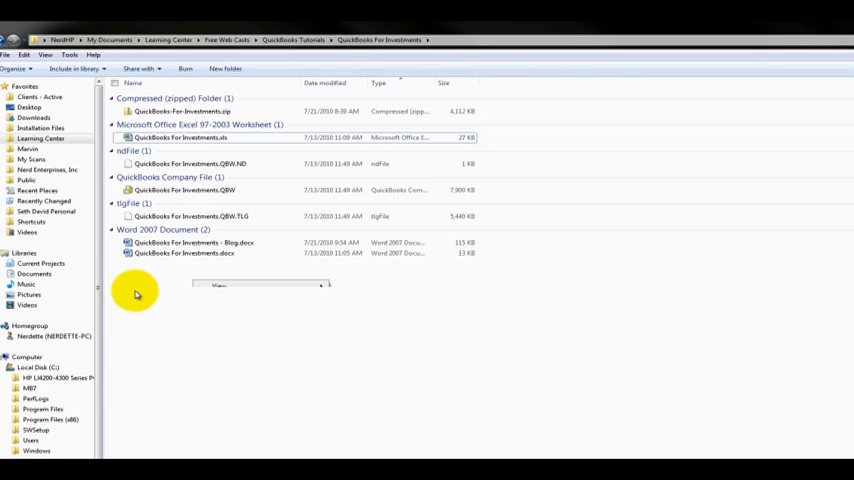
pyautogui.moveTo(176, 312)
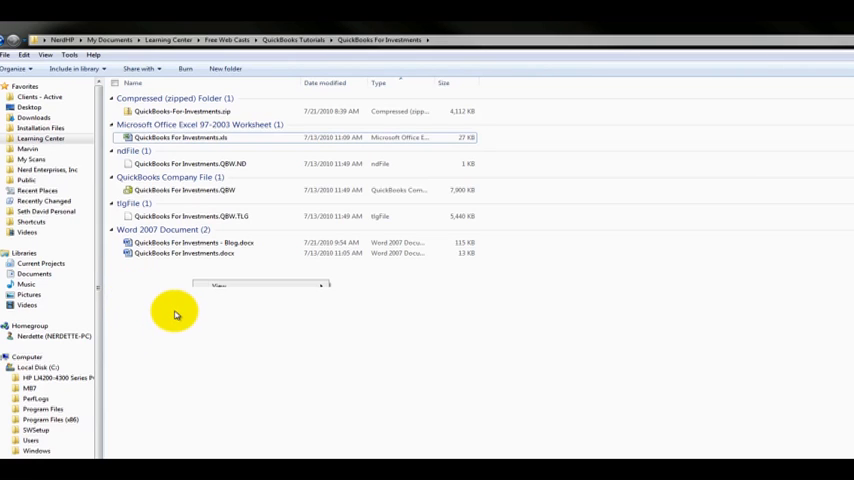